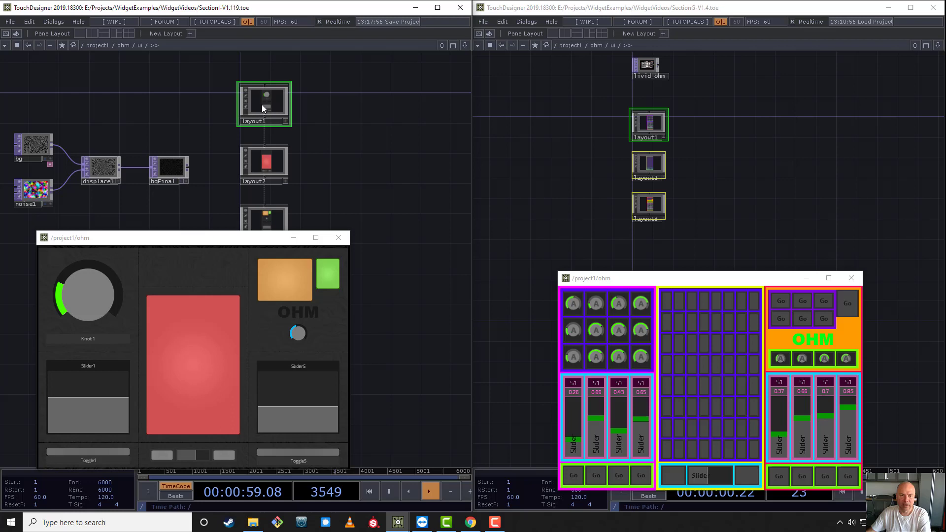
# - Load SectionI-V1.120.toe so project1 shows livid_ohm, ohm and window1
pyautogui.doubleClick(264, 102)
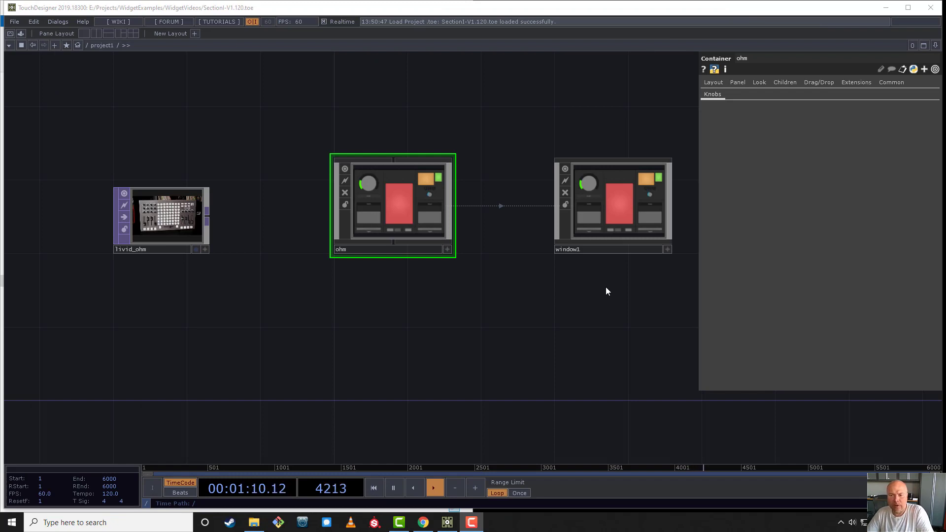
pyautogui.moveTo(531, 284)
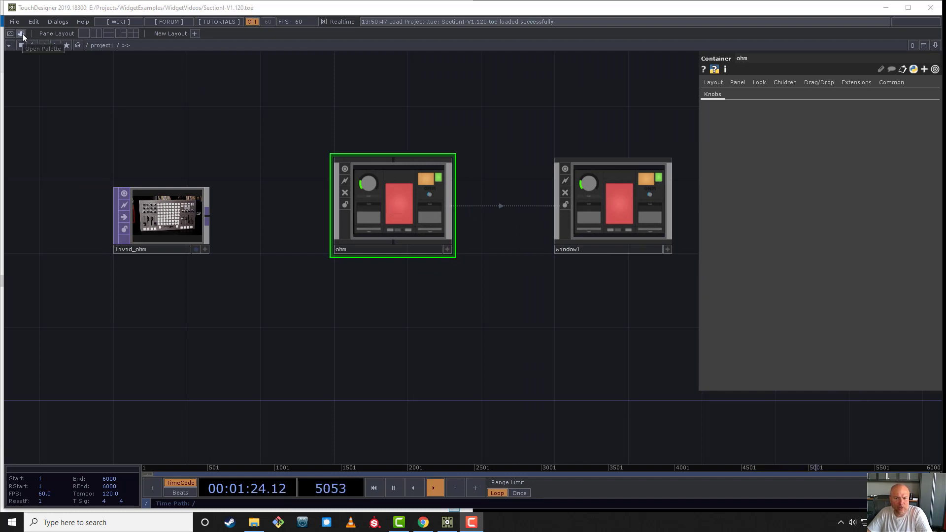
# - Browse the Palette to UI > Basic Widgets > Package, listing basicWidgets
pyautogui.click(20, 33)
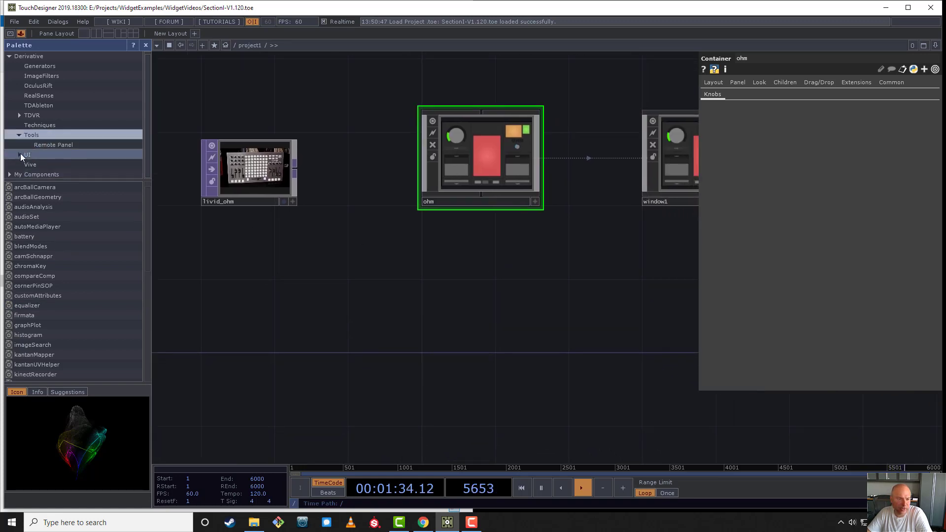
pyautogui.click(27, 155)
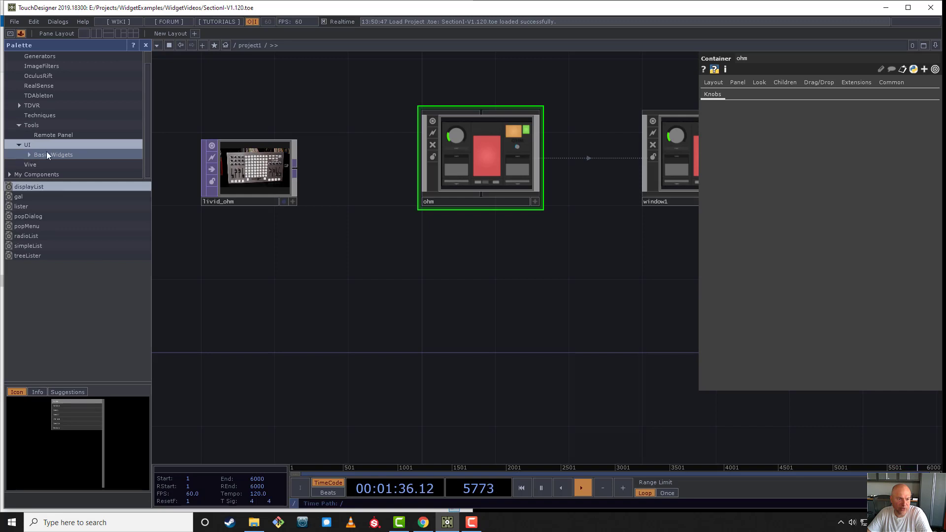
pyautogui.click(29, 155)
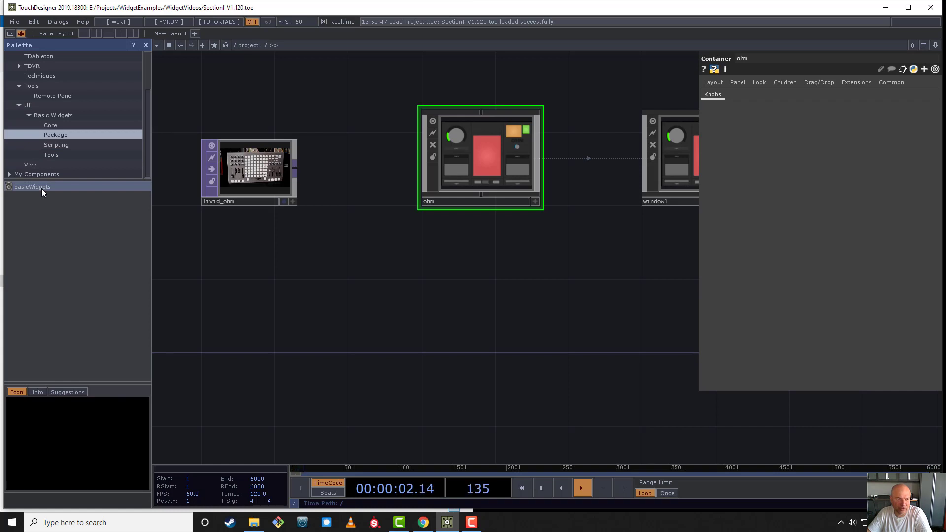
# - Add basicWidgets to project1, then view Knob1's Widget parameters (version 0.10.6) inside ohm/ui/knobs
pyautogui.click(50, 125)
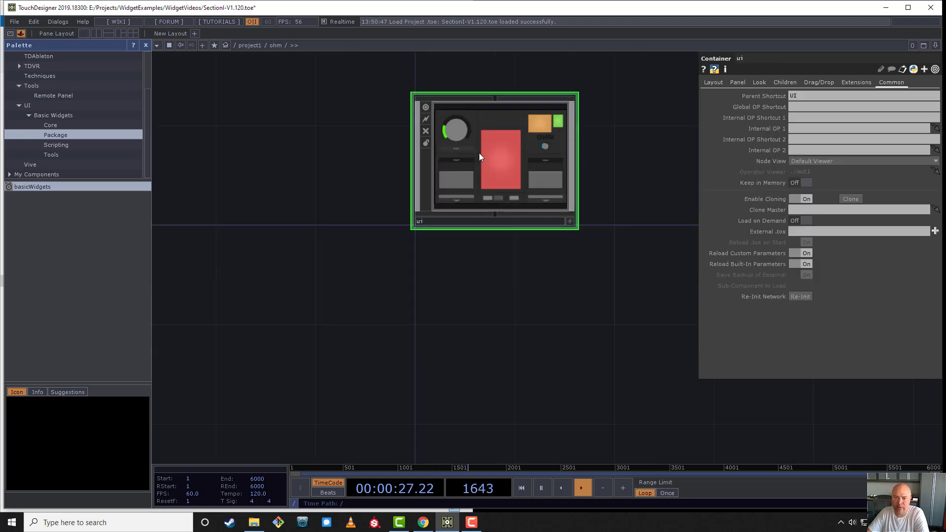
pyautogui.doubleClick(494, 160)
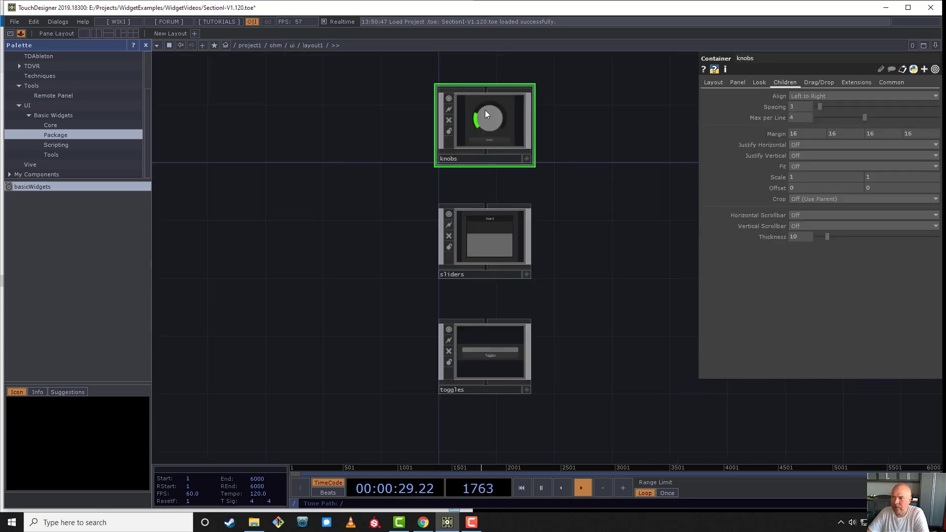
pyautogui.doubleClick(485, 121)
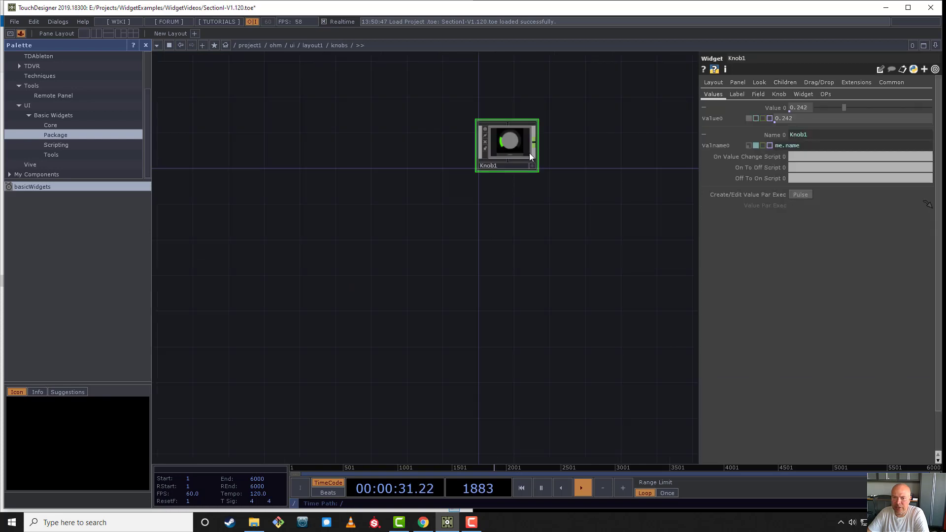
pyautogui.click(804, 95)
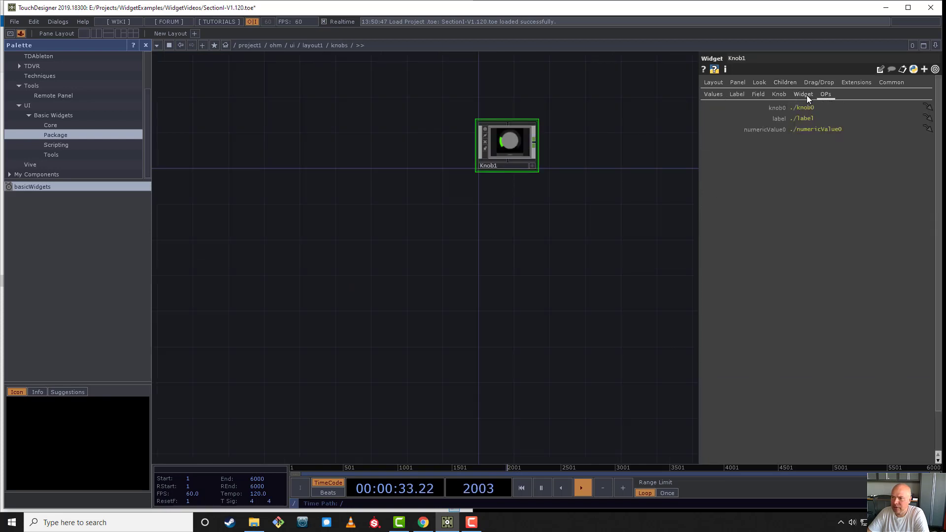
pyautogui.click(804, 95)
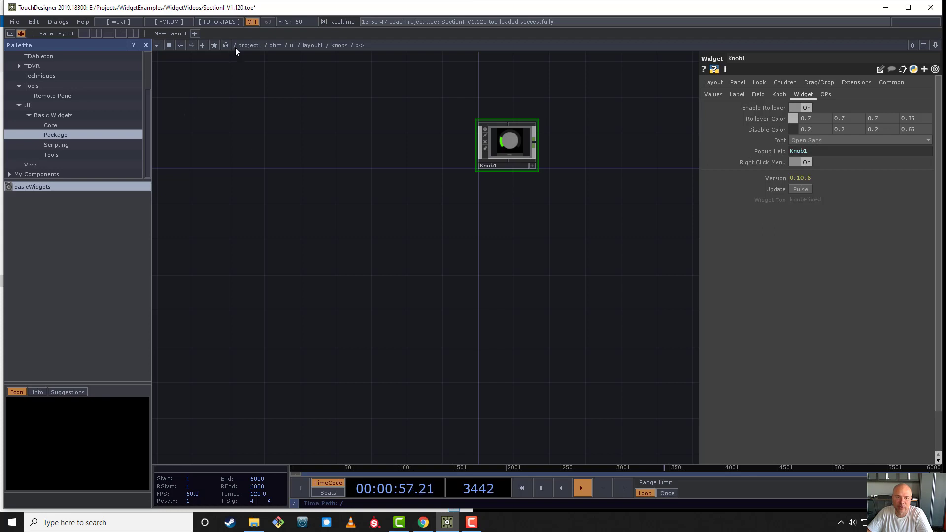
# - Back at project1, select basicWidgets and view its version and Update Deployed settings
pyautogui.click(249, 44)
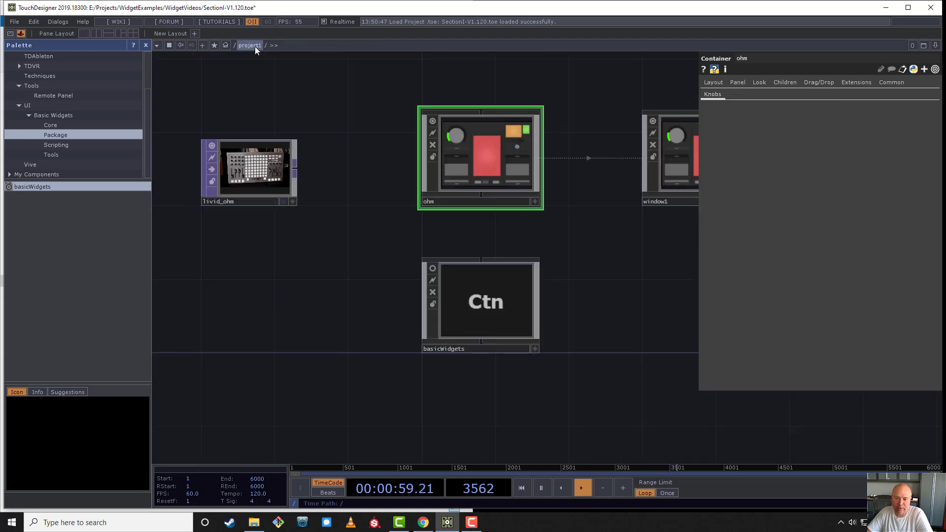
pyautogui.click(481, 302)
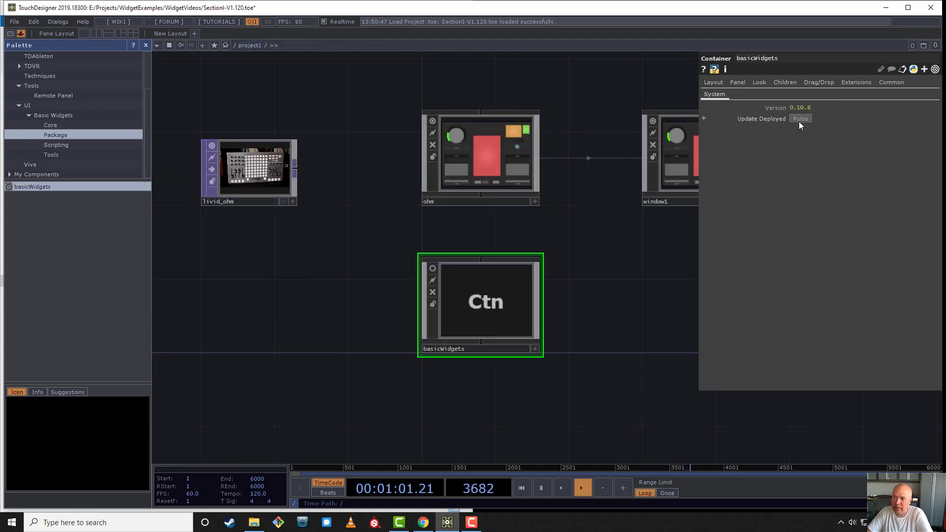
pyautogui.click(800, 119)
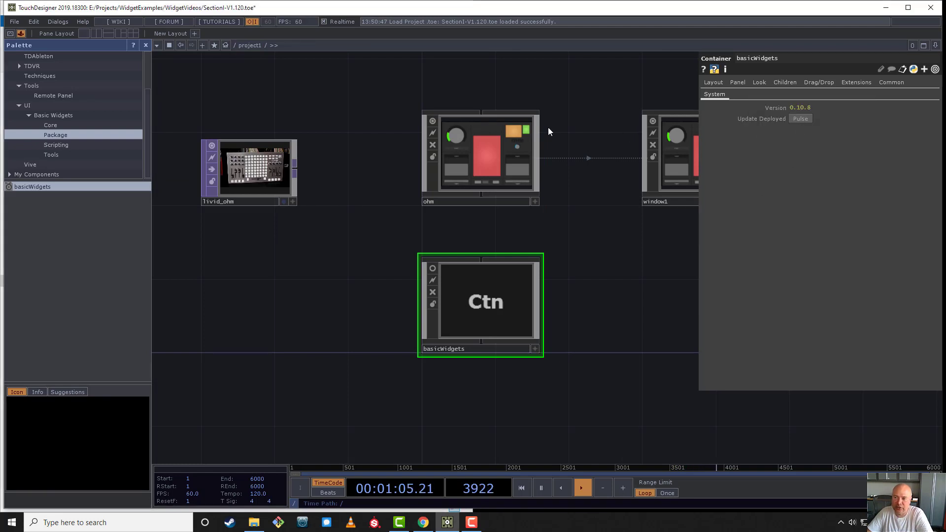
# - Dive into ohm > ui > knobs to check Knob1's Clone Master expression pointing at basicWidgets knobFixed
pyautogui.doubleClick(480, 154)
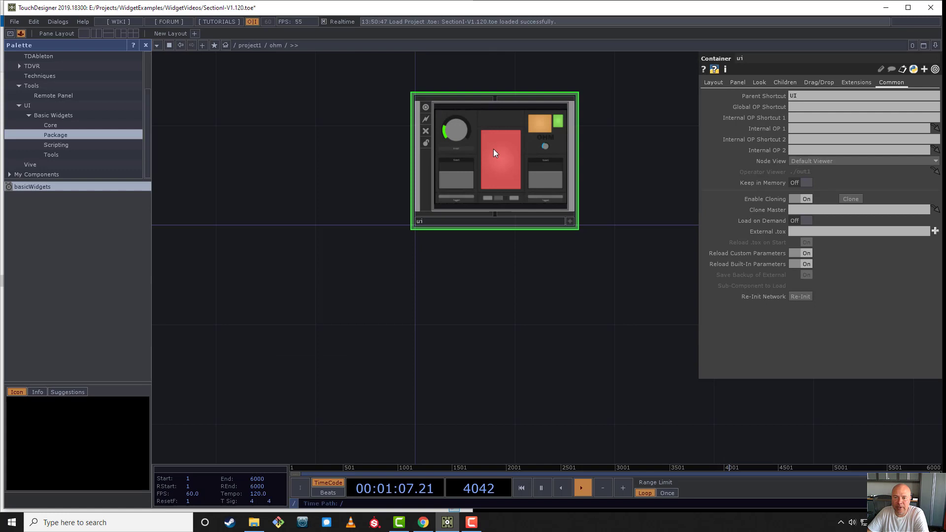
pyautogui.doubleClick(494, 154)
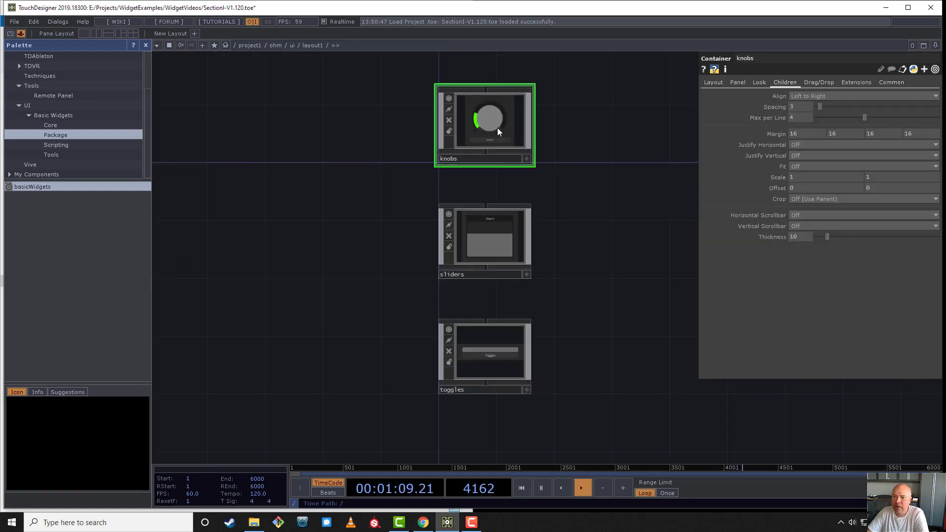
pyautogui.doubleClick(486, 118)
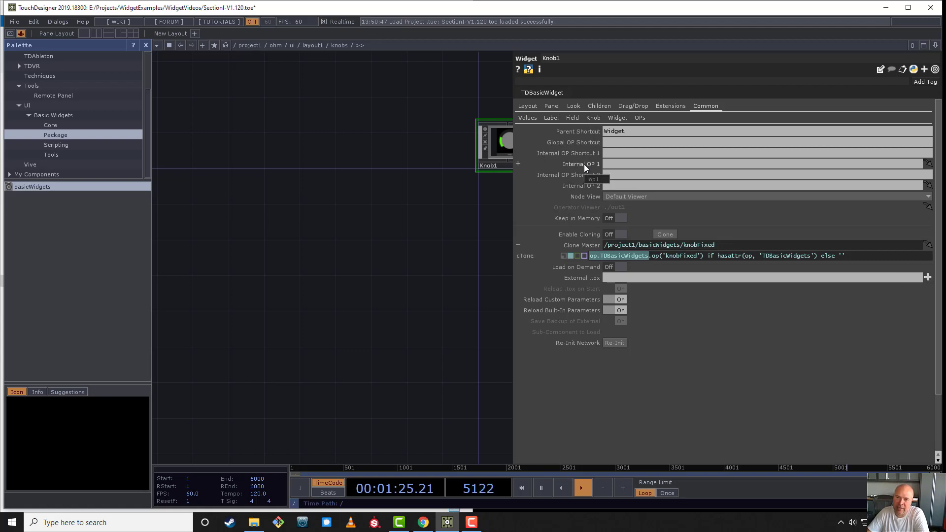
pyautogui.moveTo(439, 150)
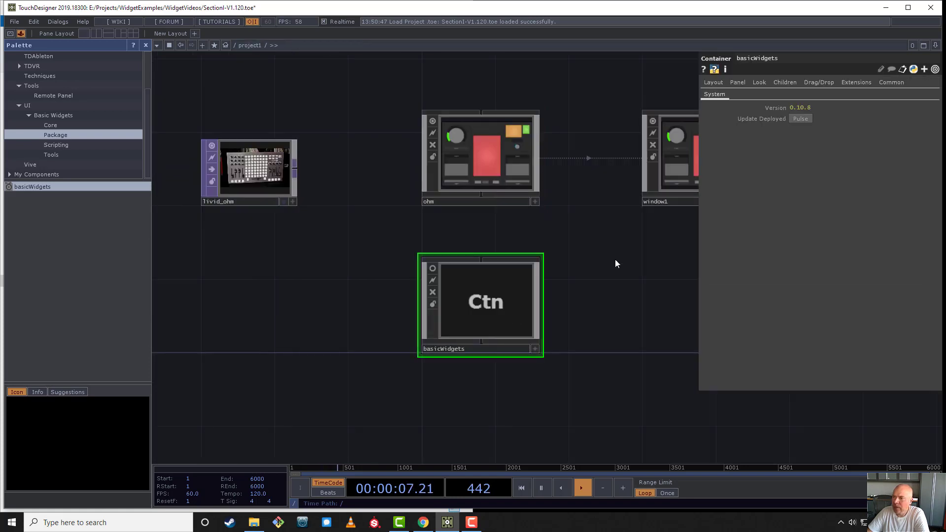
pyautogui.click(892, 81)
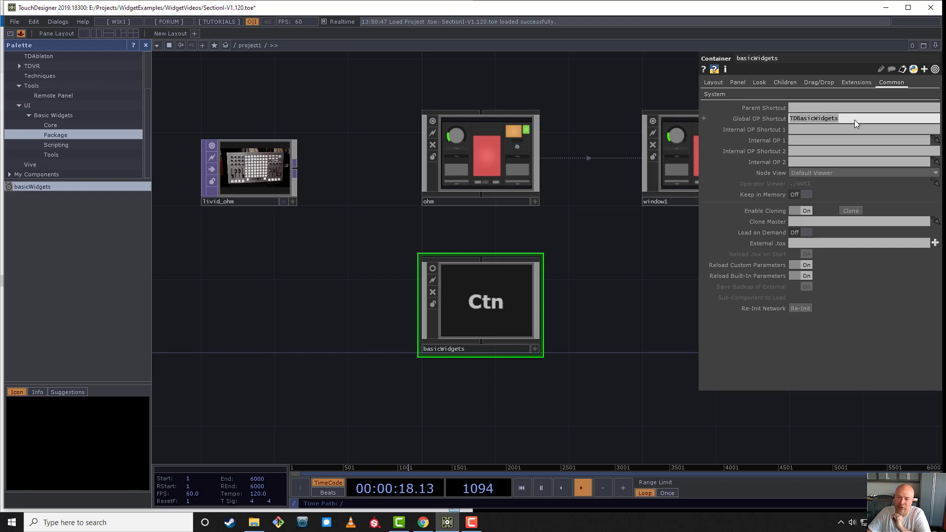
pyautogui.moveTo(756, 190)
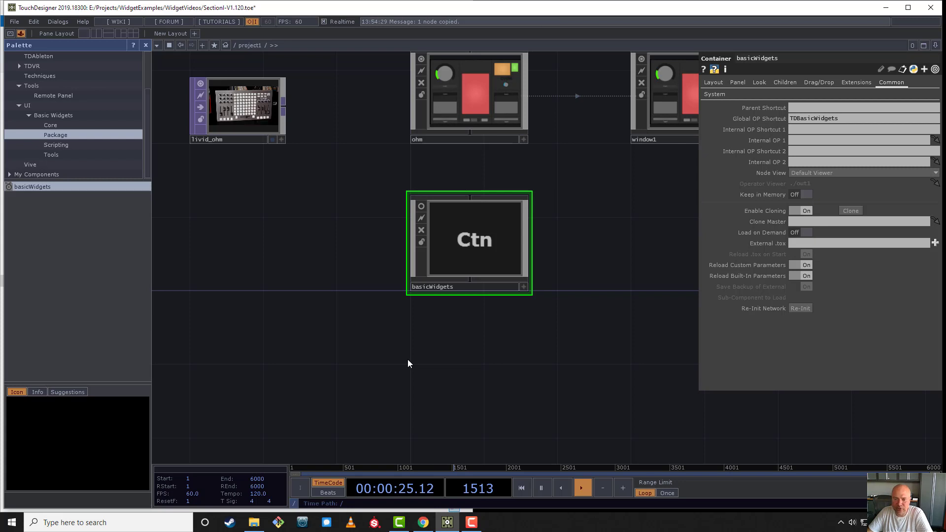
pyautogui.press('ctrl+v')
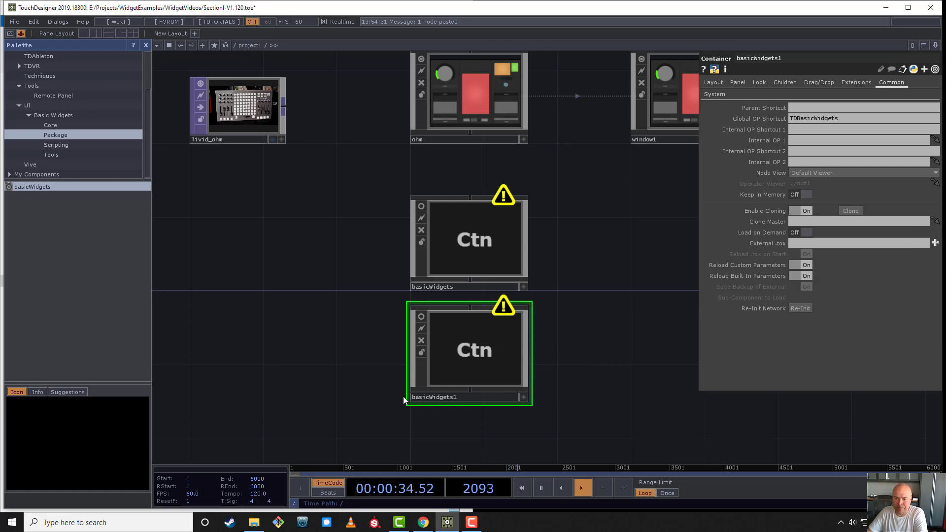
pyautogui.press('Delete')
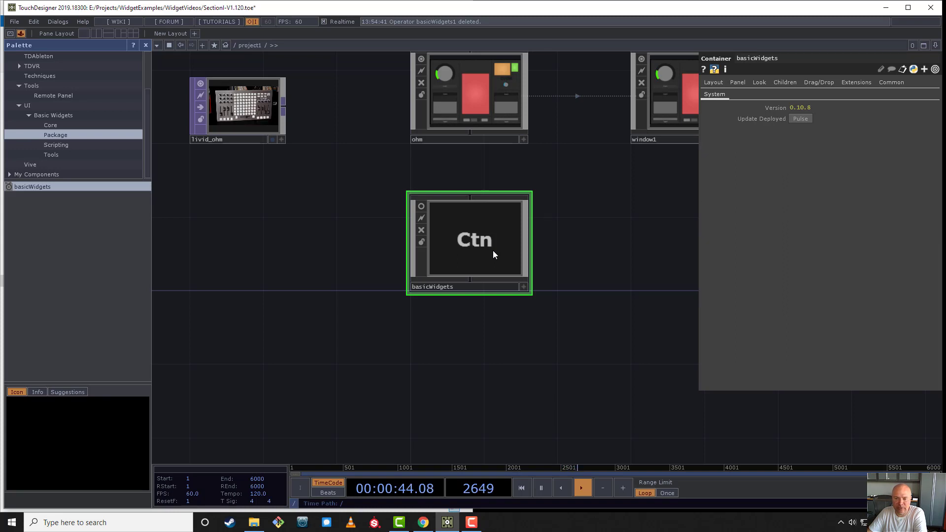
# - Run Update Deployed on basicWidgets, upgrading the project's widgets to the package version
pyautogui.click(242, 109)
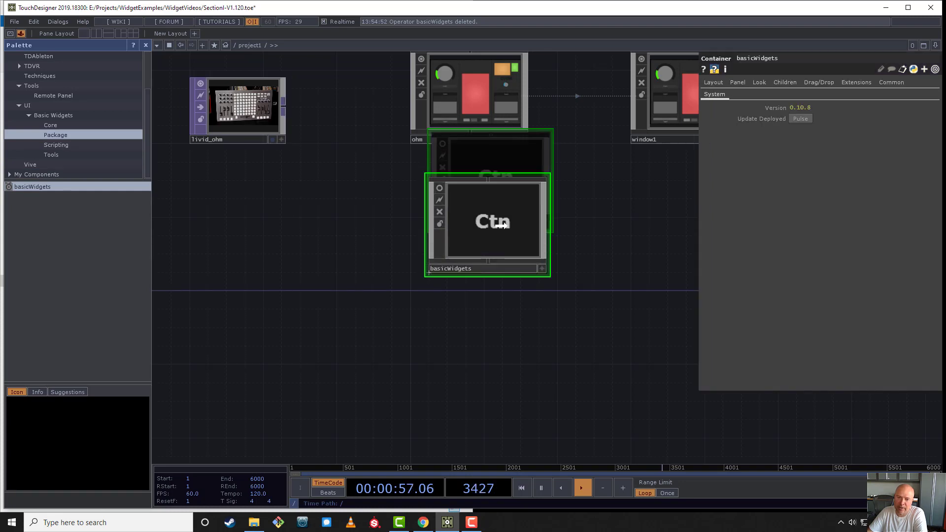
pyautogui.click(800, 119)
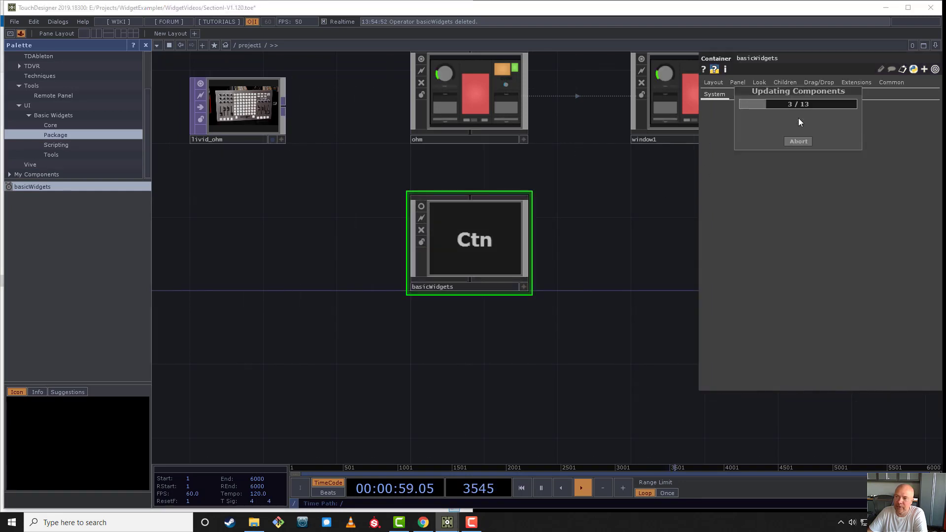